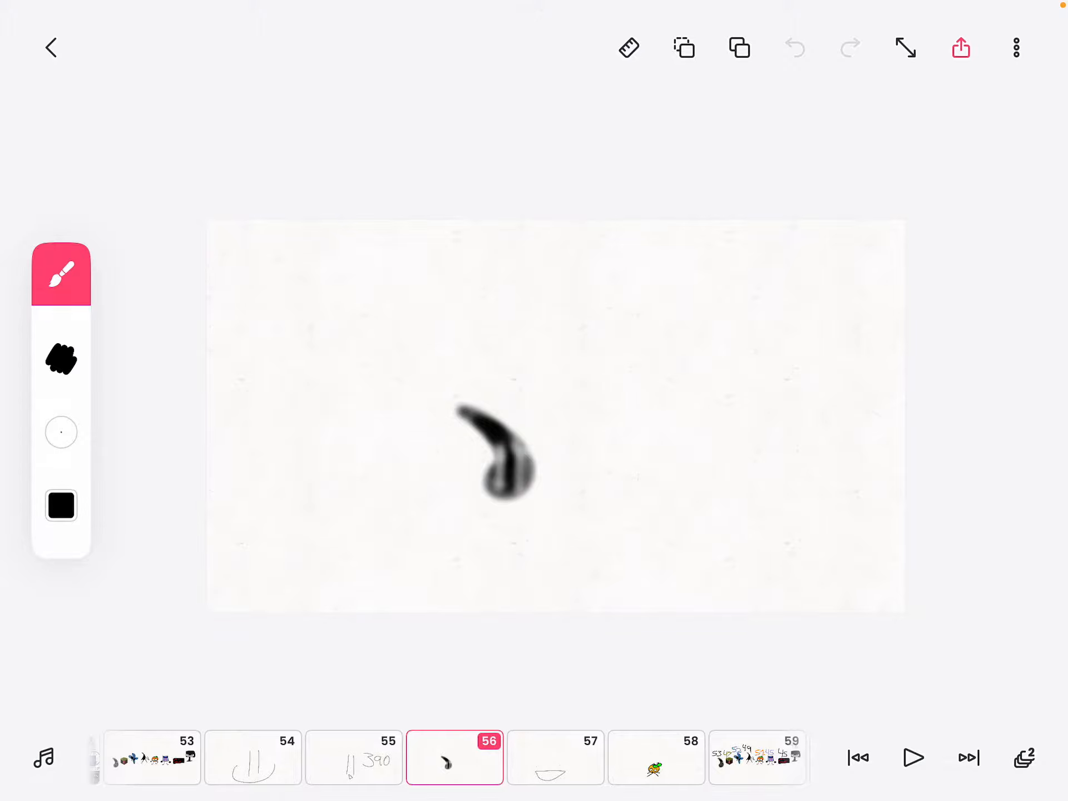
Step: Advance the animation from frame 56 to frame 71, showing the red-crossed grass block
{"action": "left_click", "coordinate": [554, 758]}
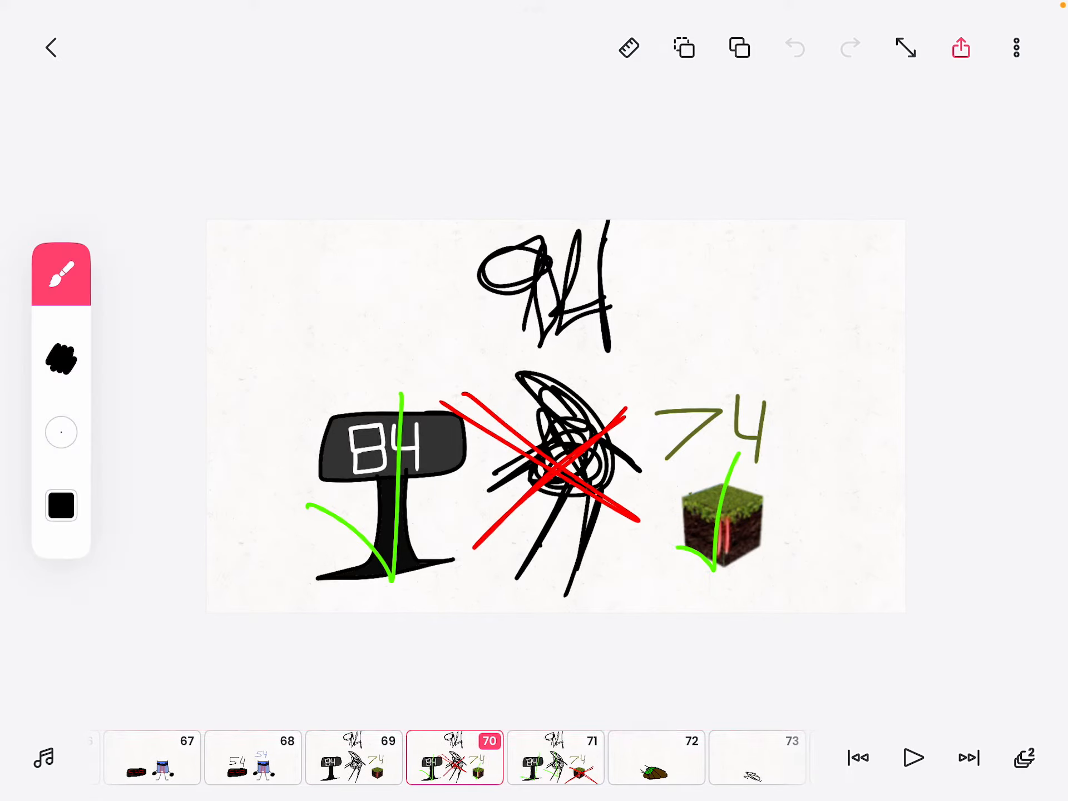
{"action": "left_click", "coordinate": [454, 758]}
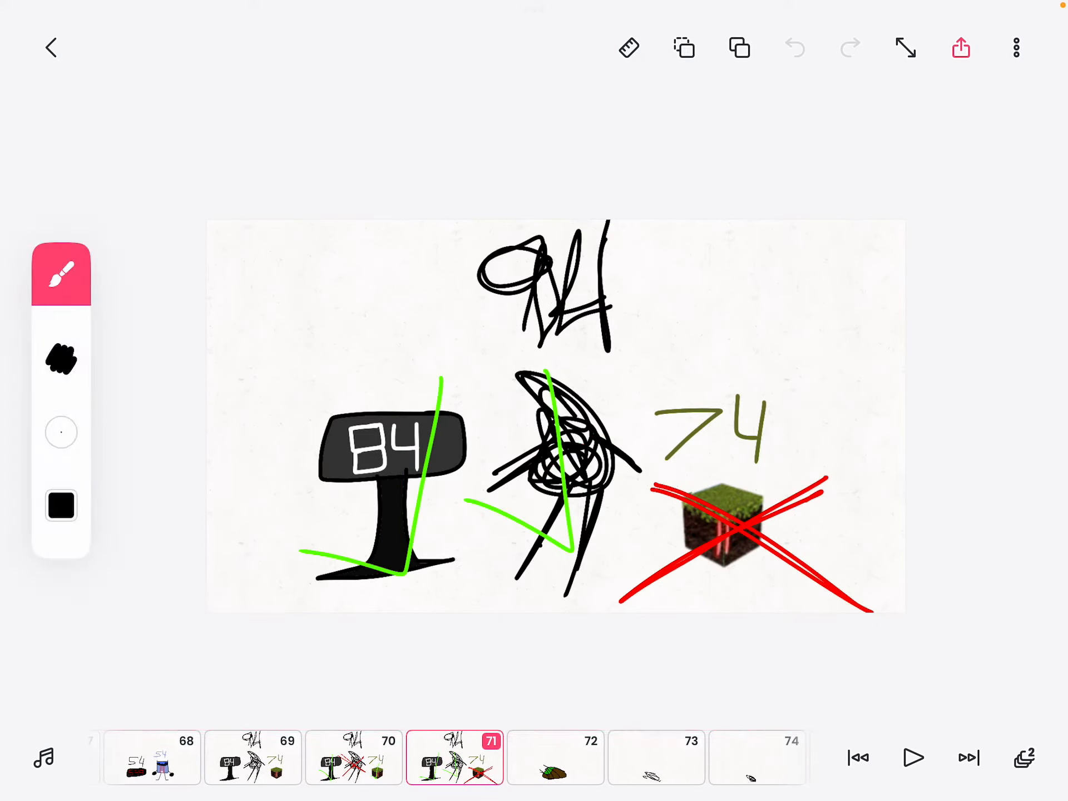